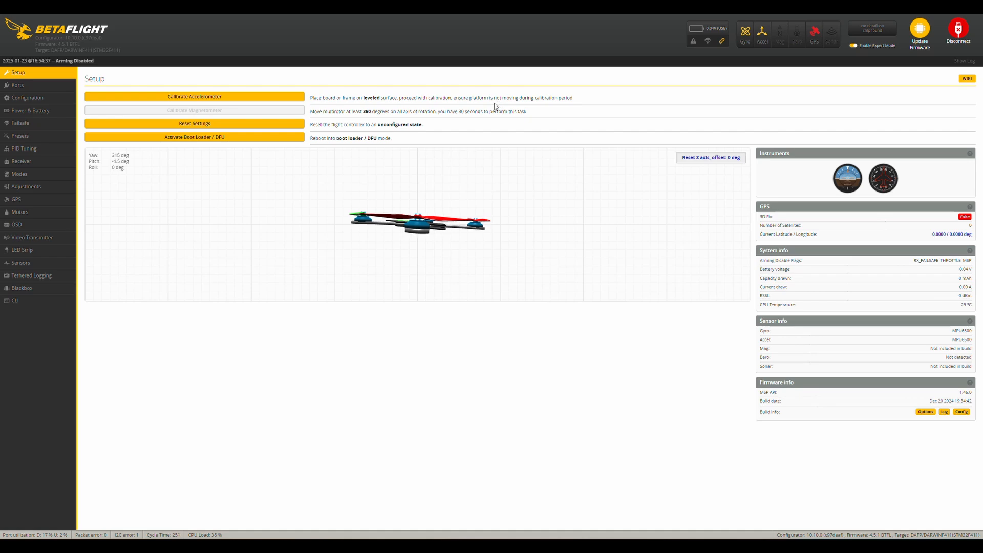
mouse_move(491, 120)
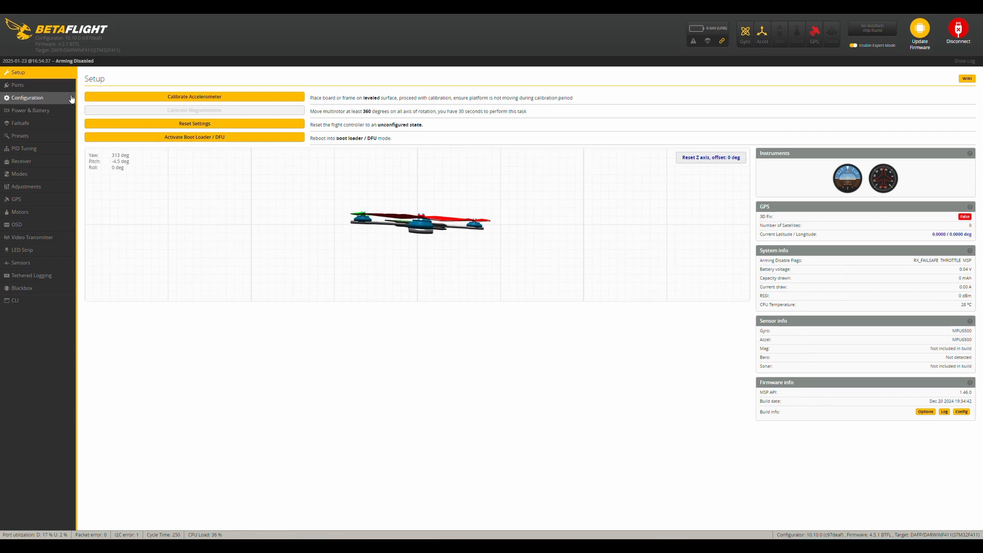
Step: Confirm the 4.00 kHz PID loop frequency on the Configuration page, then move to Ports
left_click(27, 98)
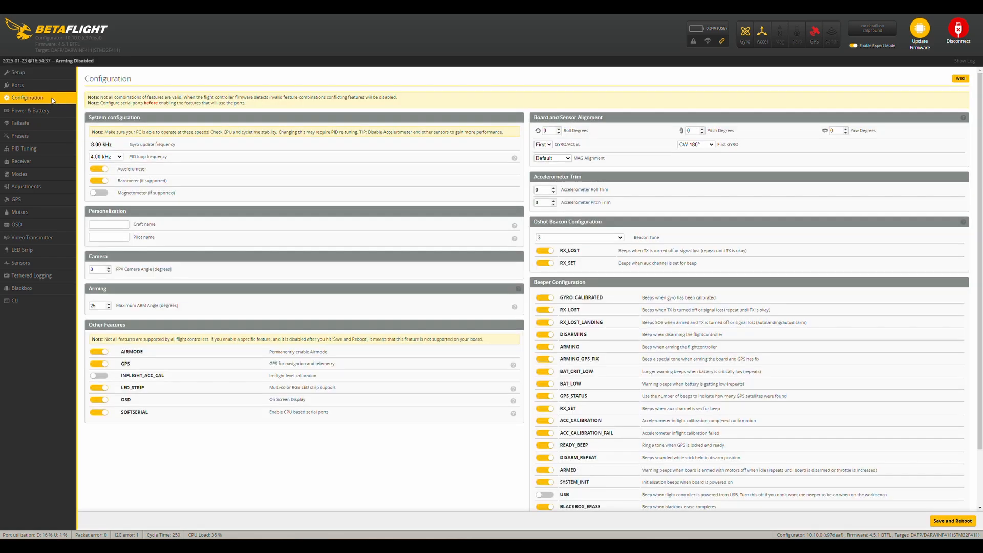
mouse_move(130, 159)
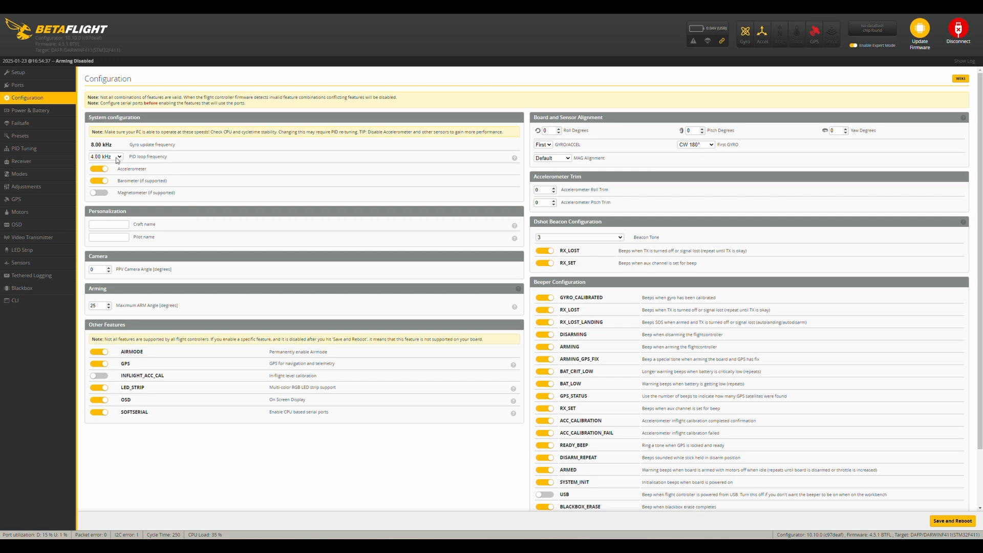
mouse_move(114, 160)
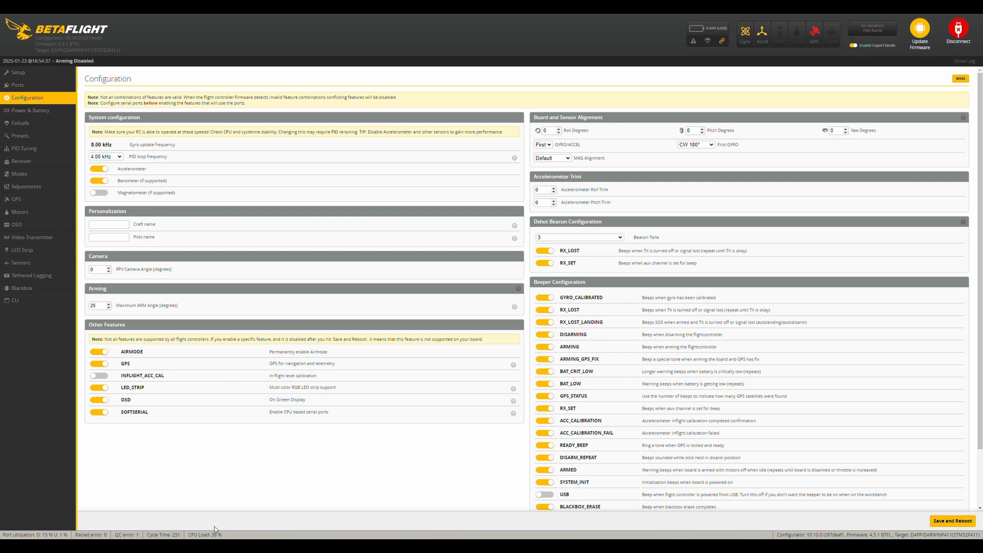
mouse_move(248, 521)
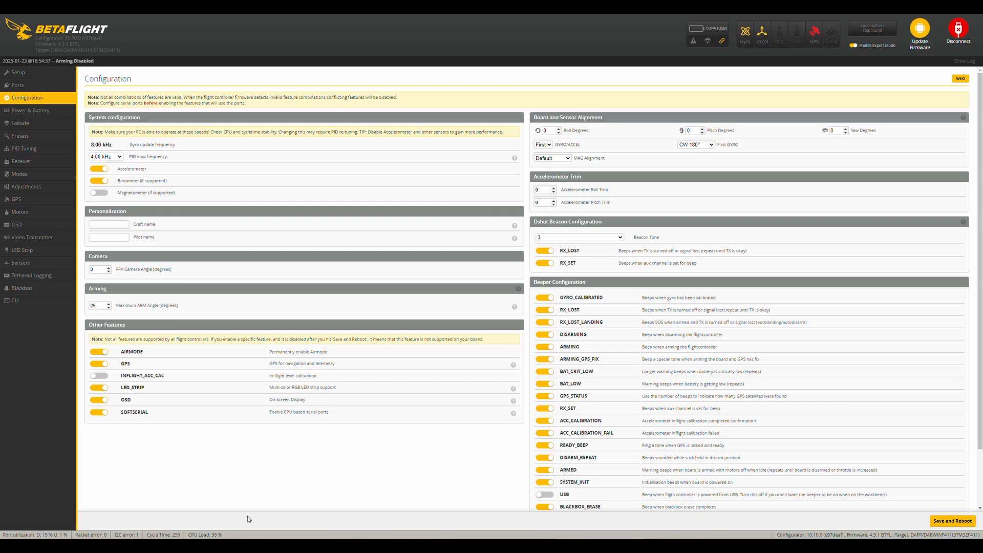
mouse_move(219, 537)
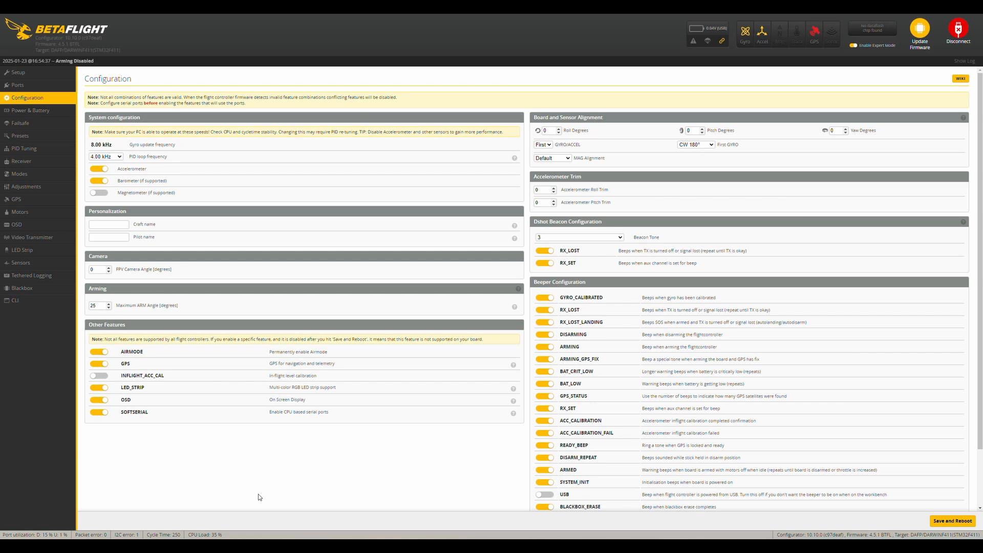
left_click(17, 85)
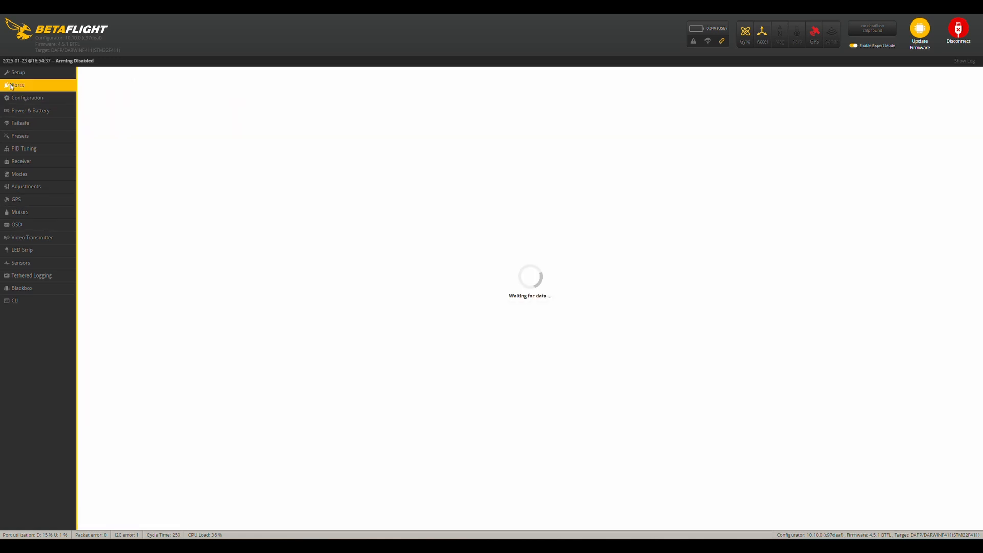
left_click(16, 84)
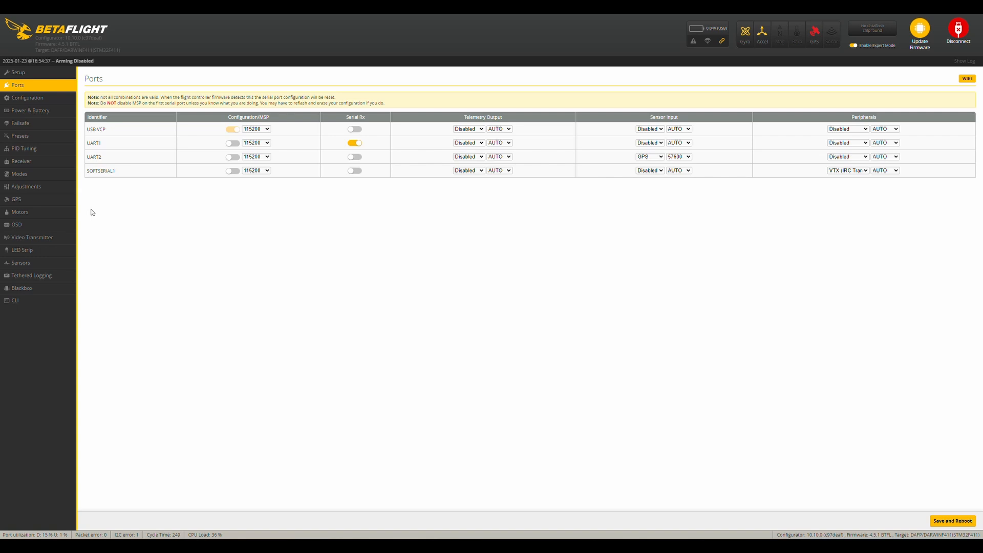
mouse_move(142, 200)
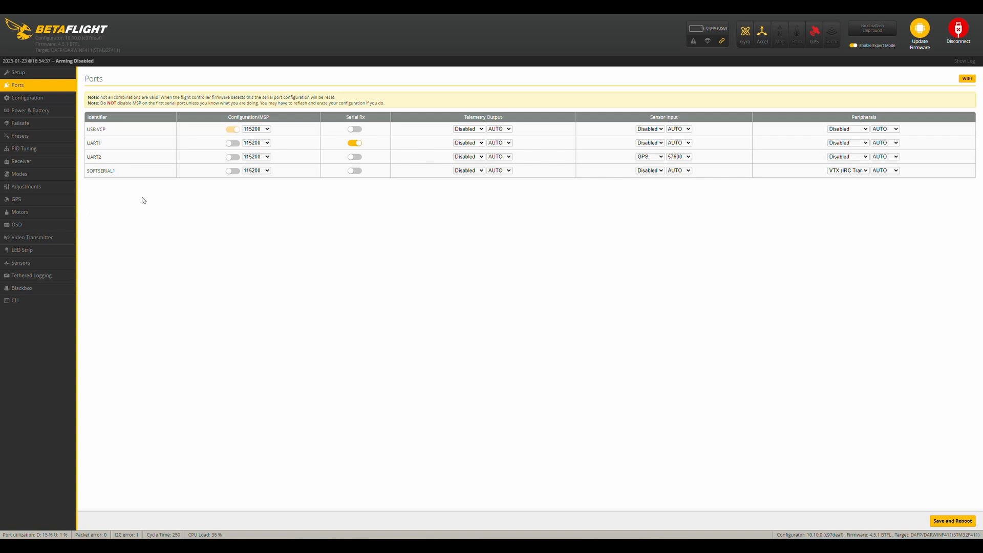
mouse_move(98, 148)
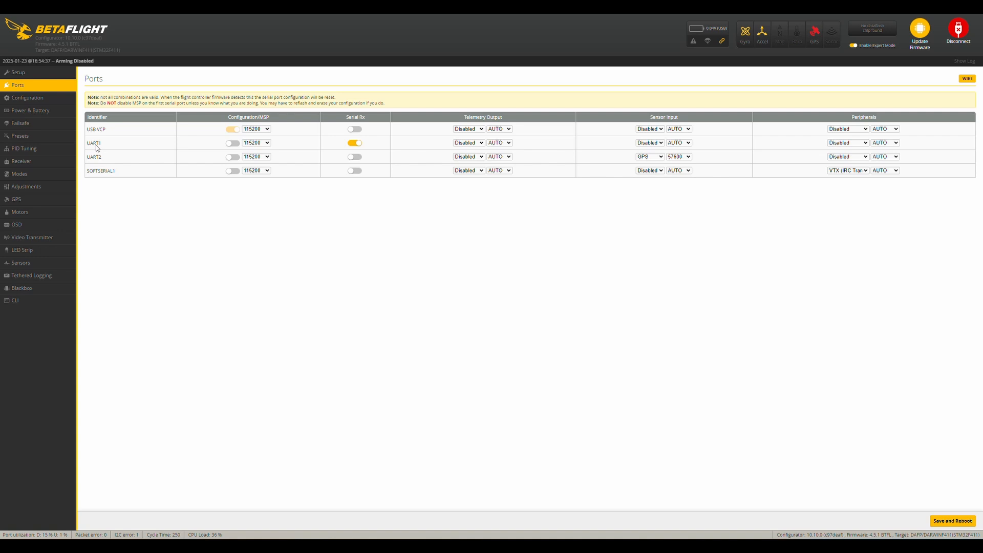
mouse_move(107, 148)
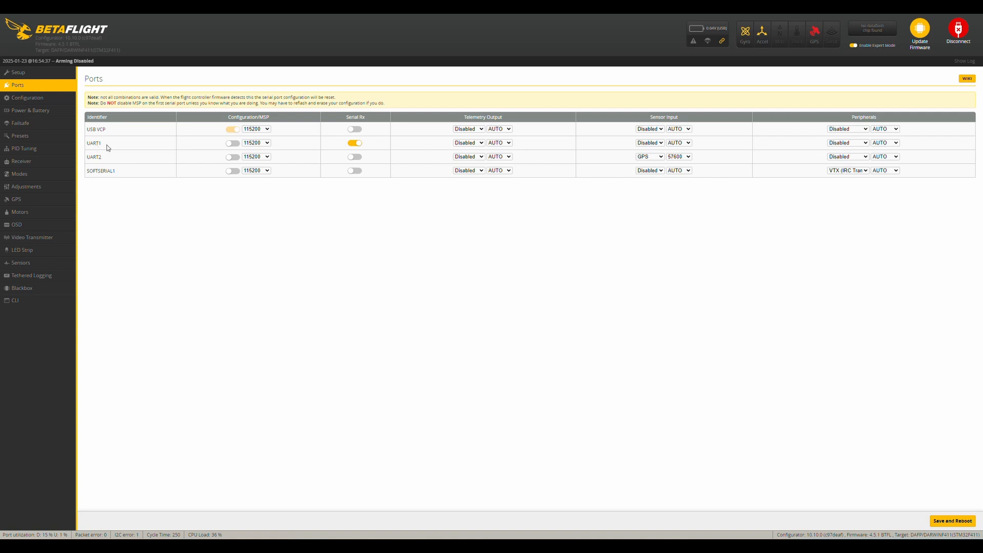
mouse_move(109, 145)
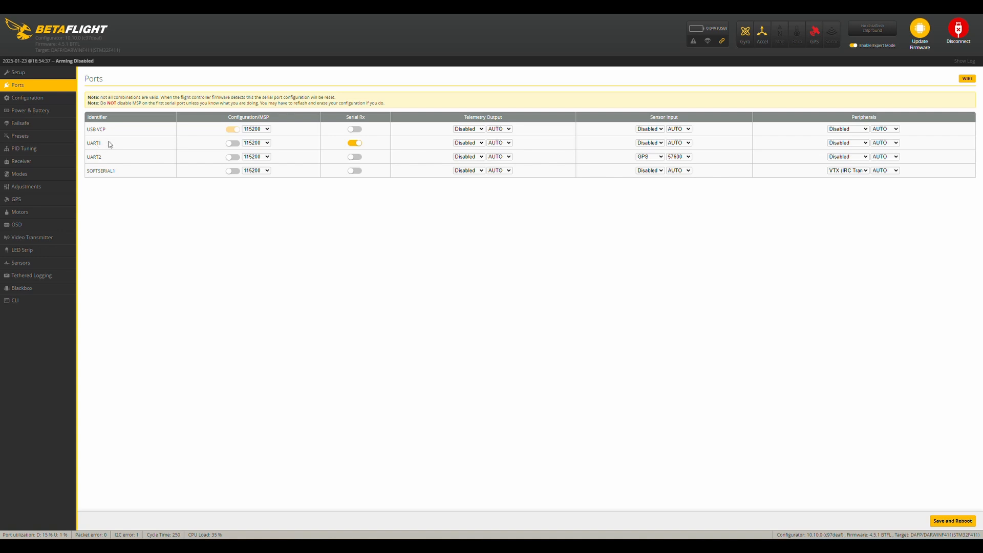
left_click(355, 142)
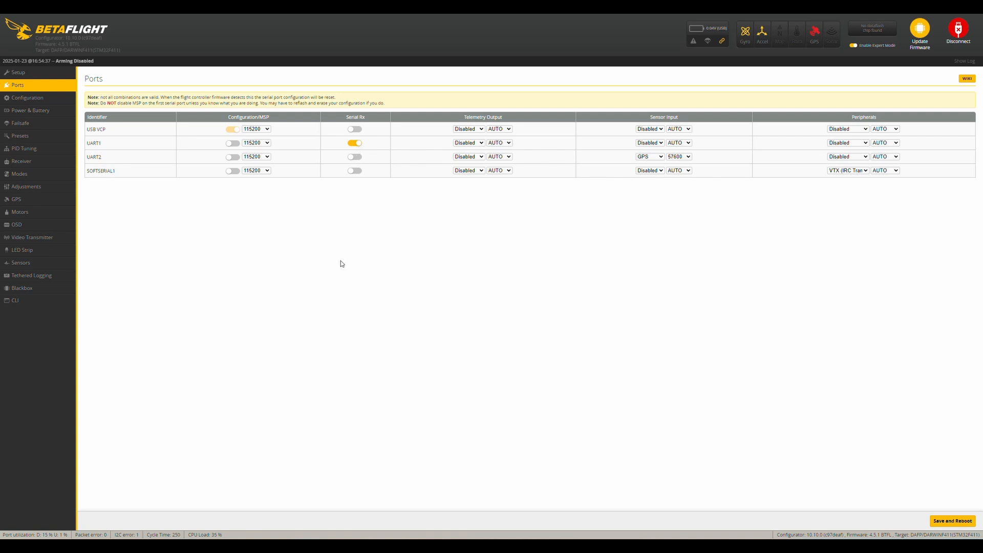
left_click(20, 161)
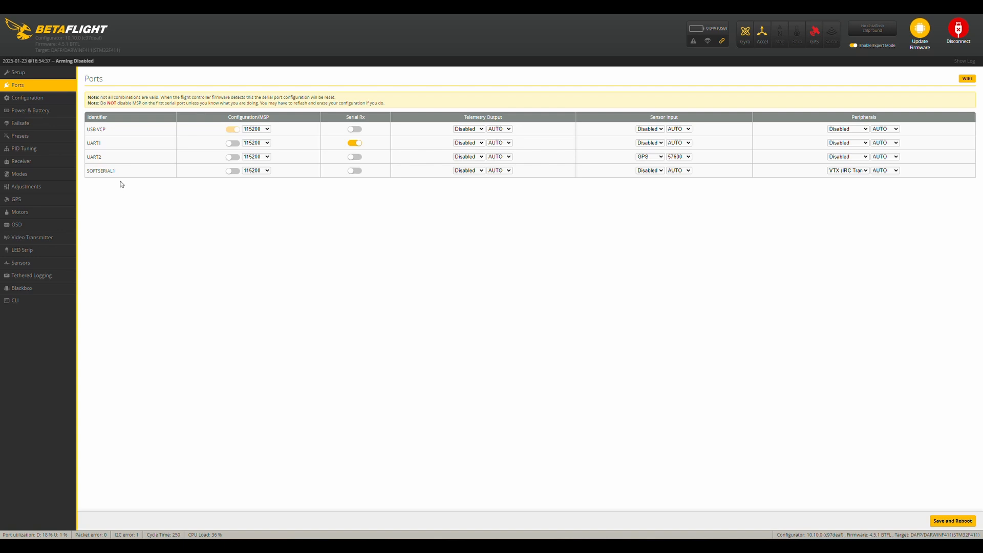
mouse_move(713, 336)
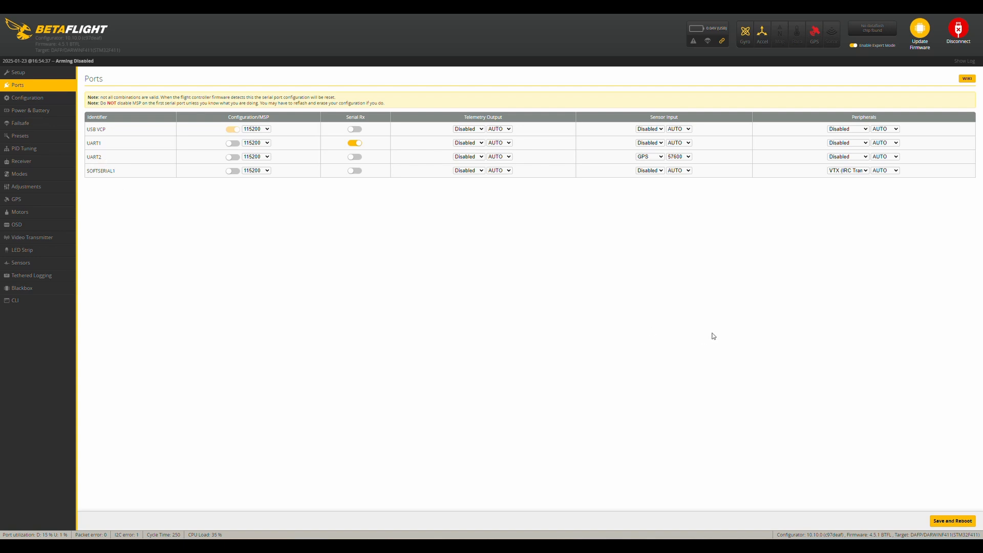
mouse_move(658, 162)
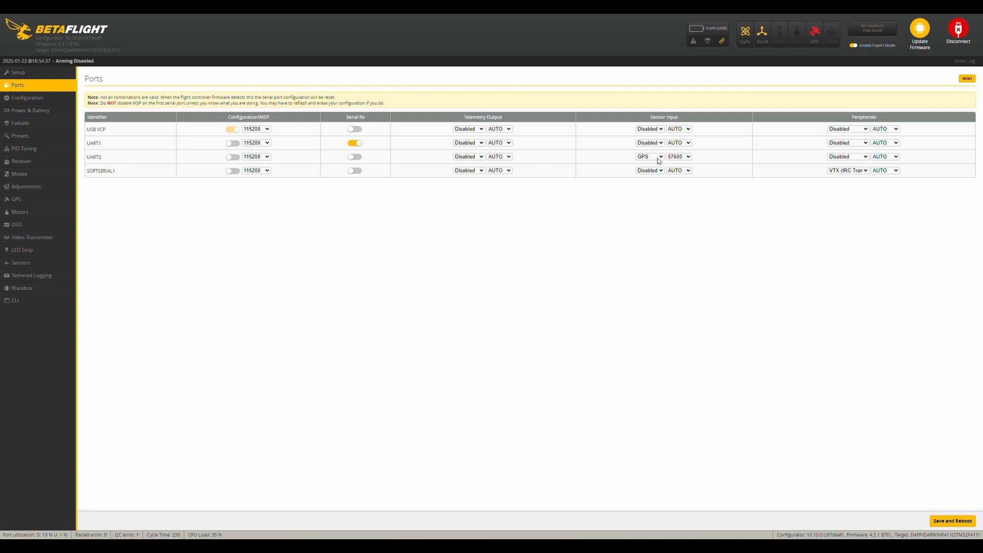
mouse_move(682, 162)
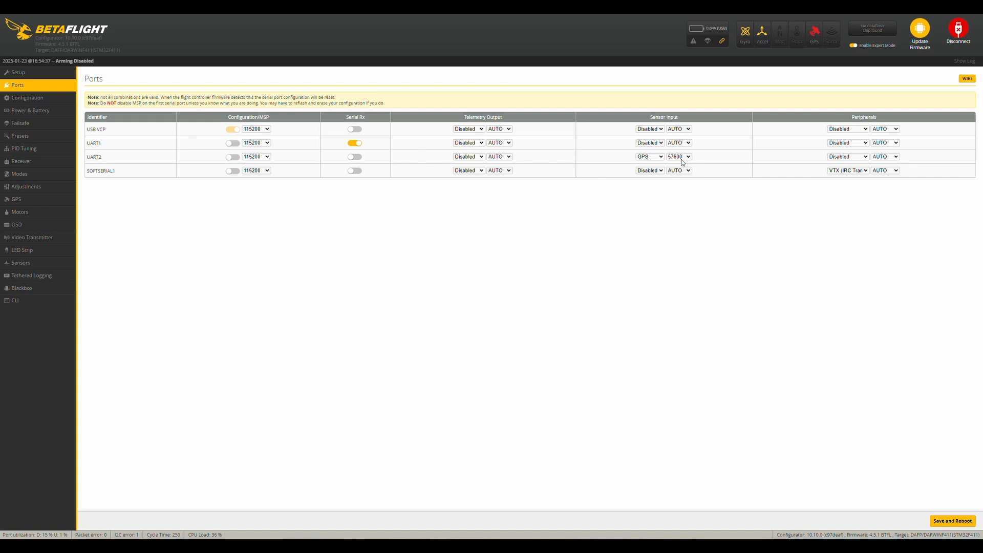
Step: Keep UART2's GPS baud rate at 57600 and review SOFTSERIAL1's peripheral choices
left_click(678, 156)
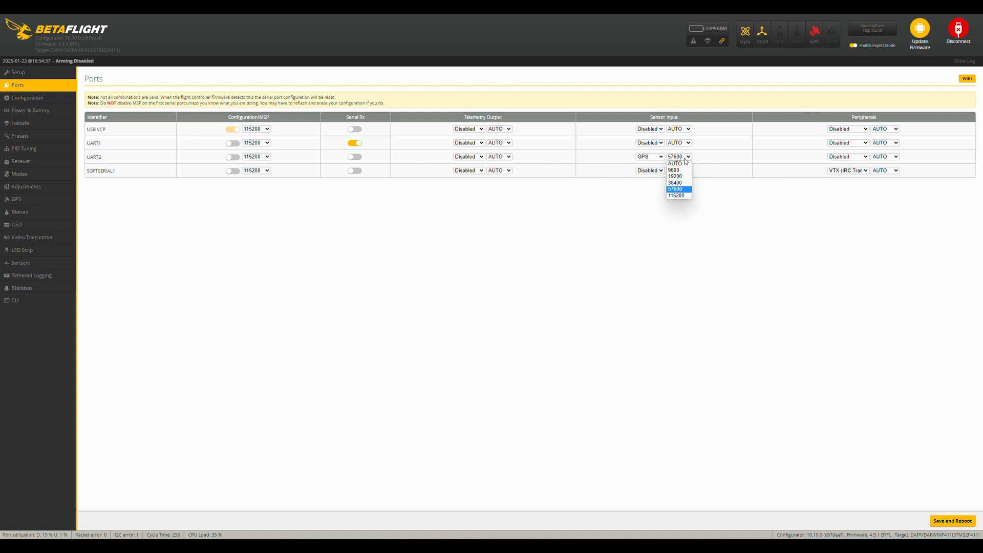
left_click(676, 189)
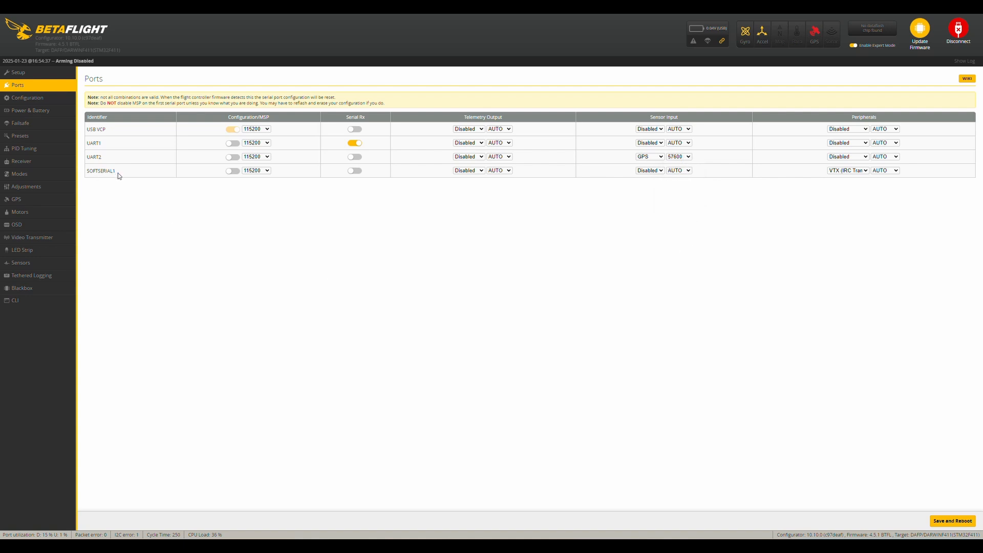
mouse_move(804, 480)
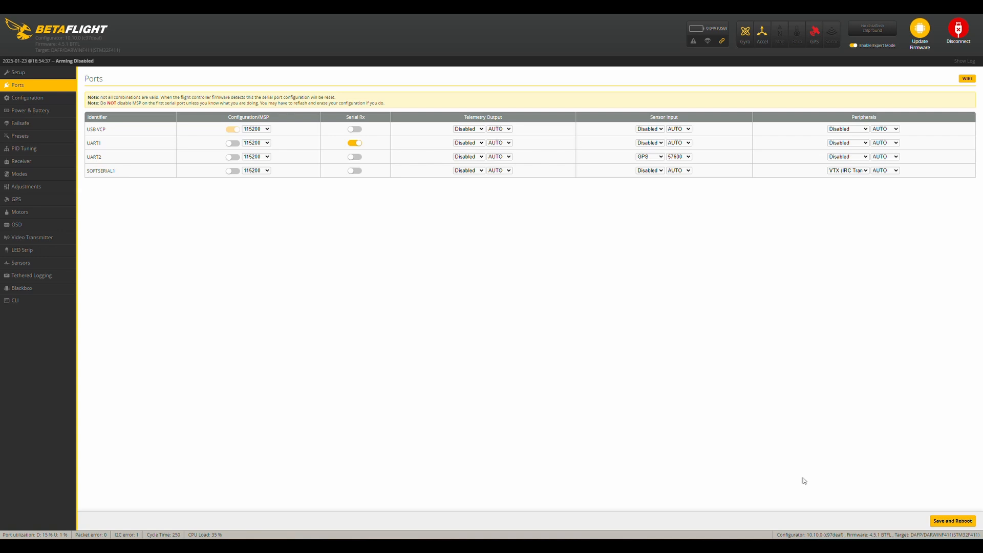
mouse_move(856, 199)
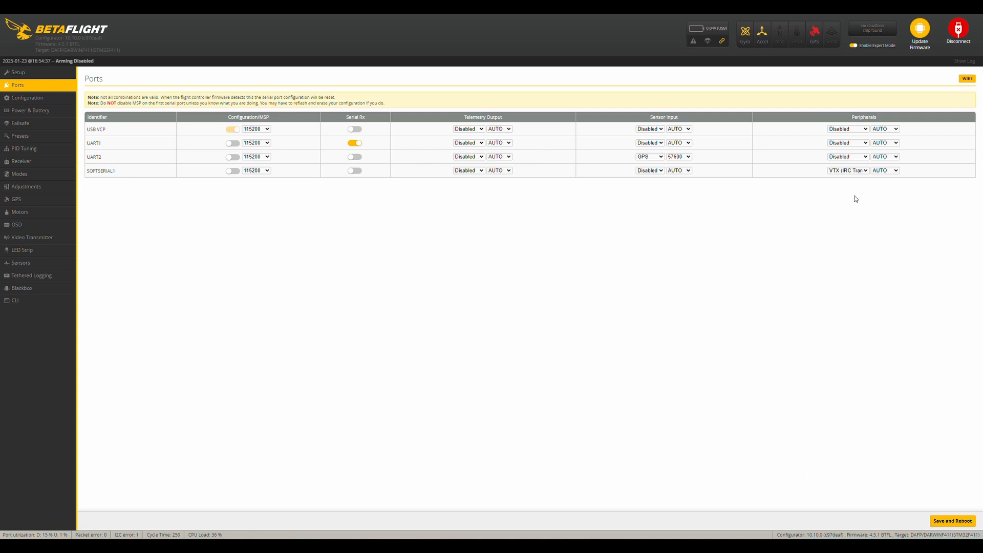
left_click(847, 170)
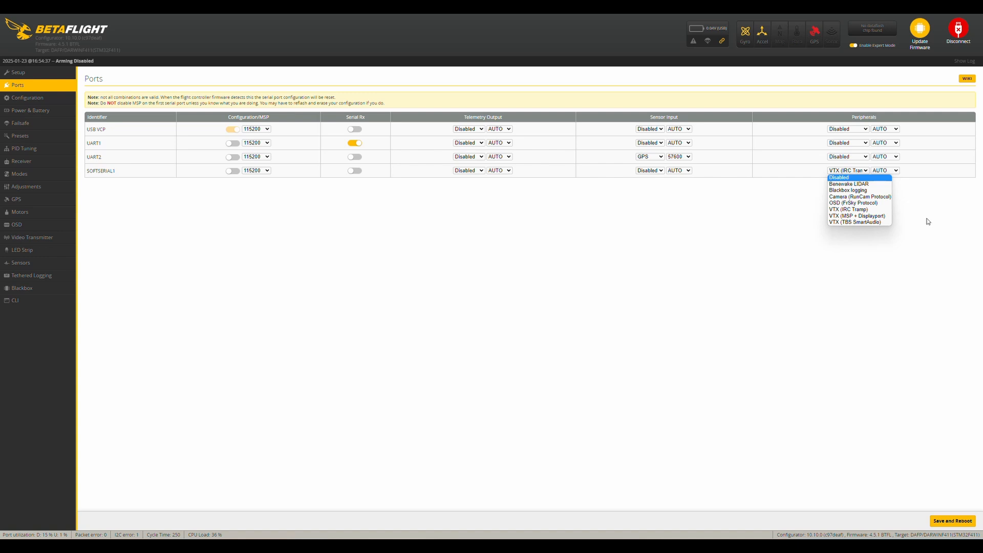
mouse_move(881, 222)
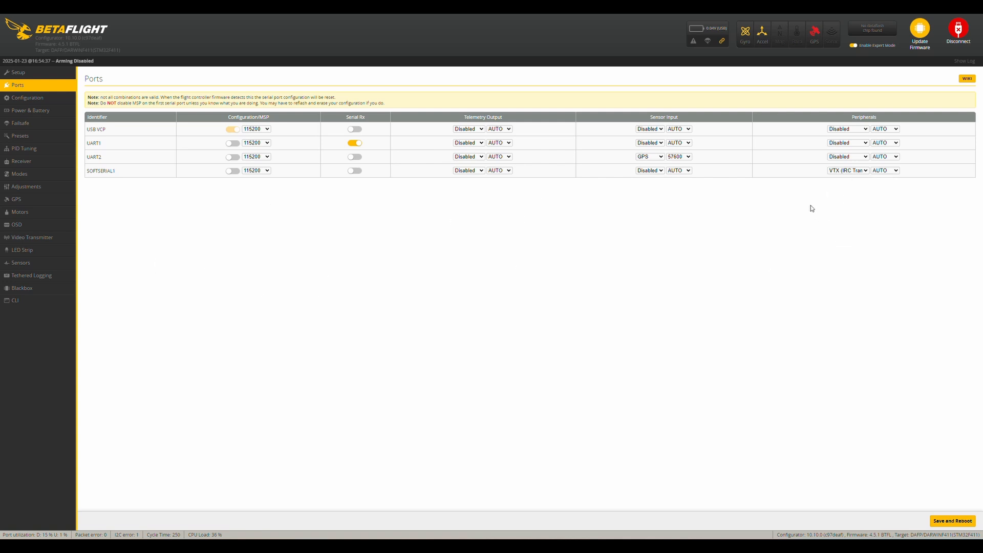
mouse_move(116, 327)
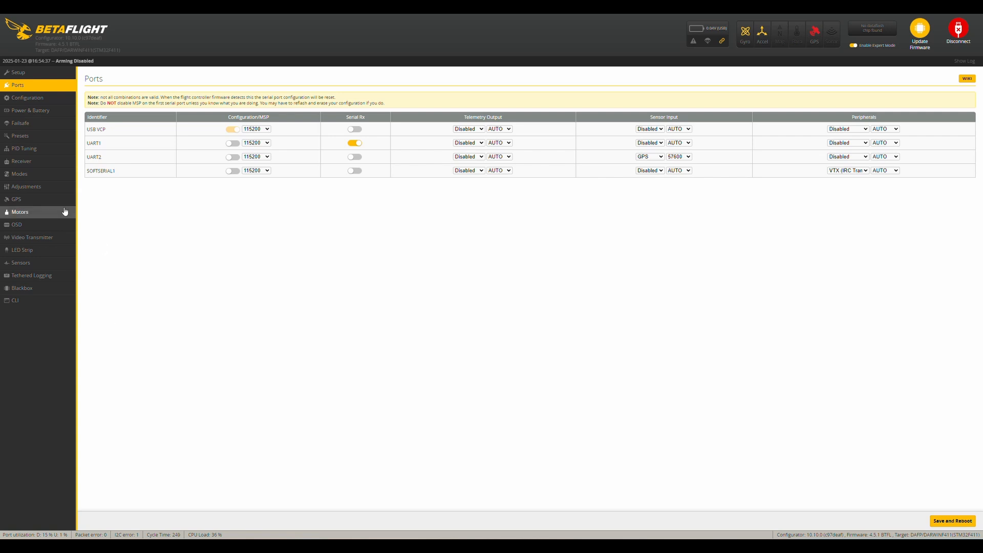
Step: Review the GPS page showing UBLOX protocol, then return to the Configuration page
left_click(16, 199)
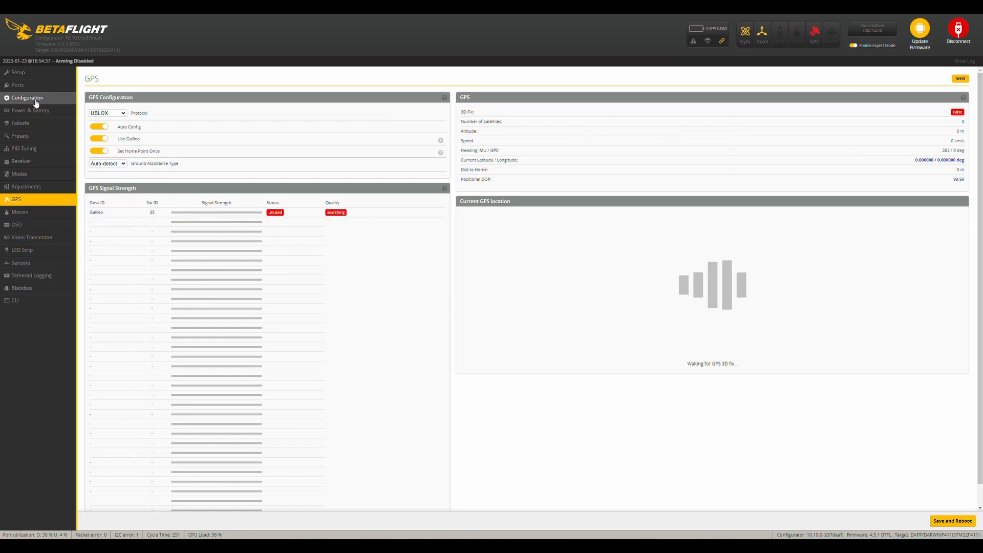
left_click(27, 97)
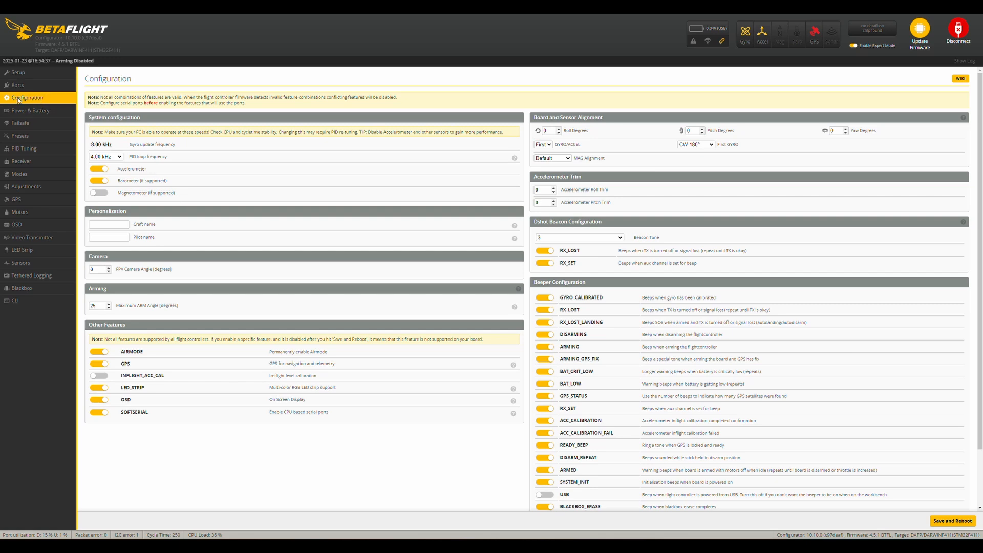
mouse_move(155, 370)
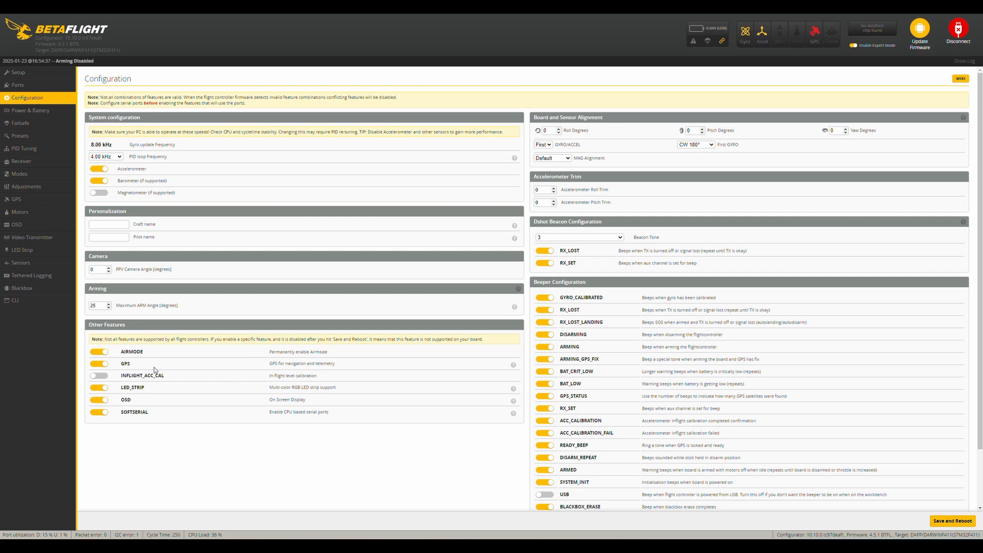
mouse_move(337, 370)
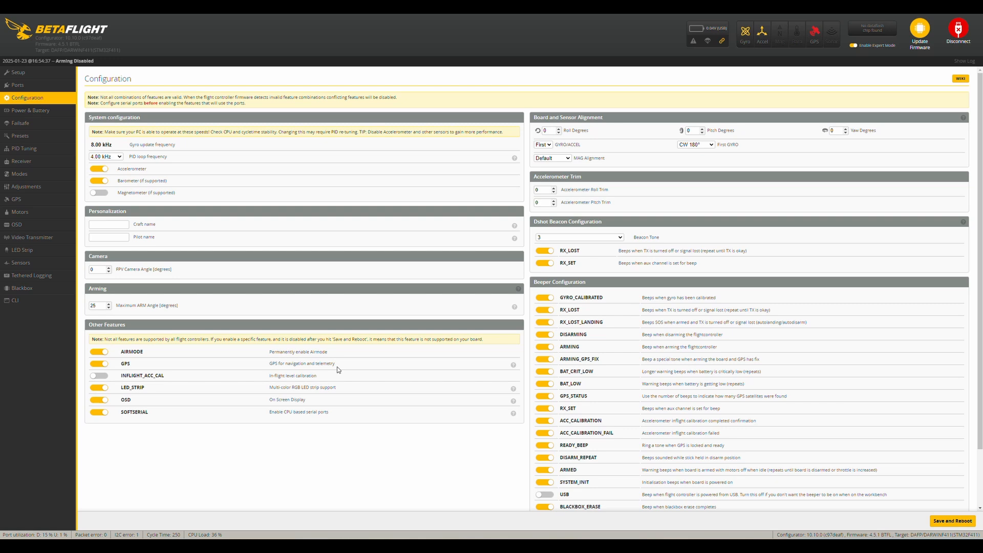
mouse_move(340, 369)
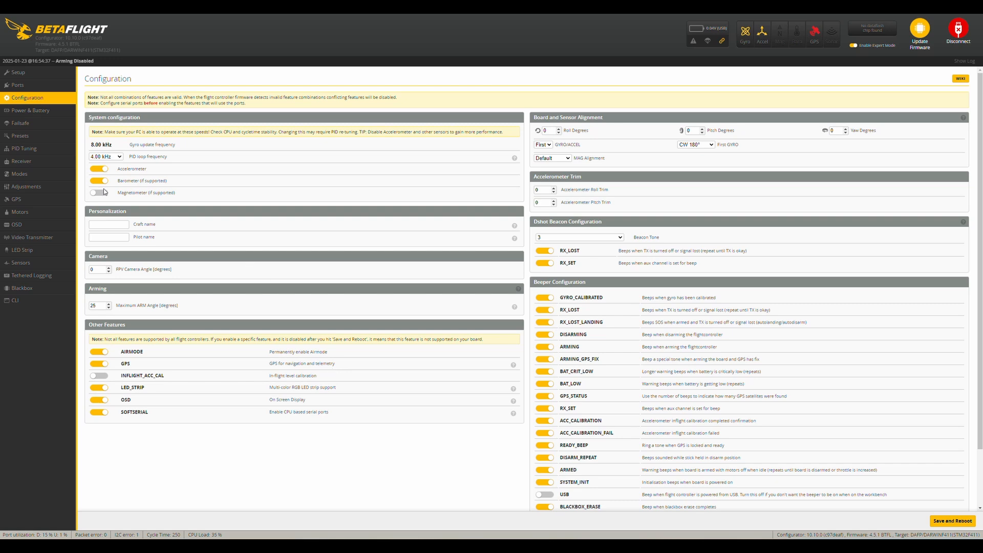
mouse_move(20, 123)
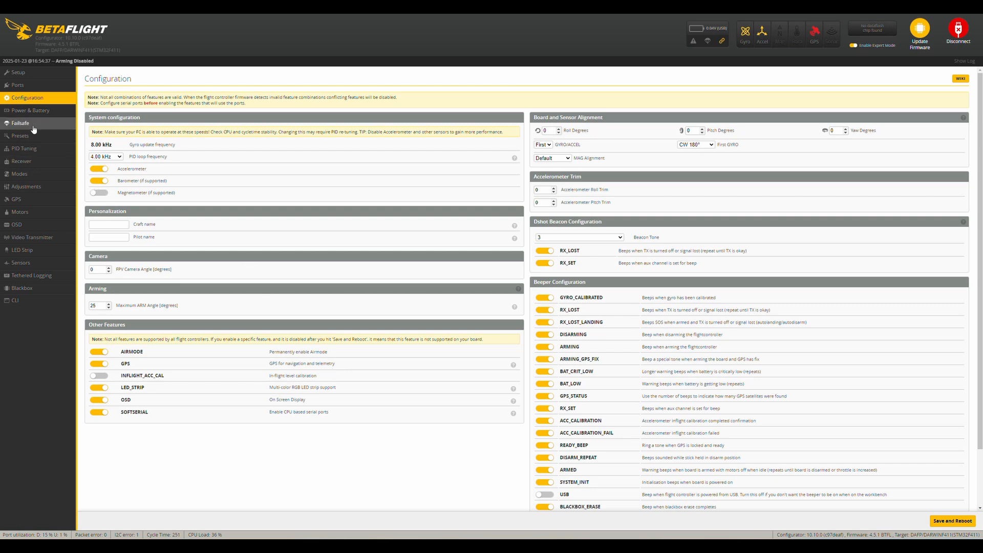
Step: Move on to the Failsafe settings page
left_click(20, 123)
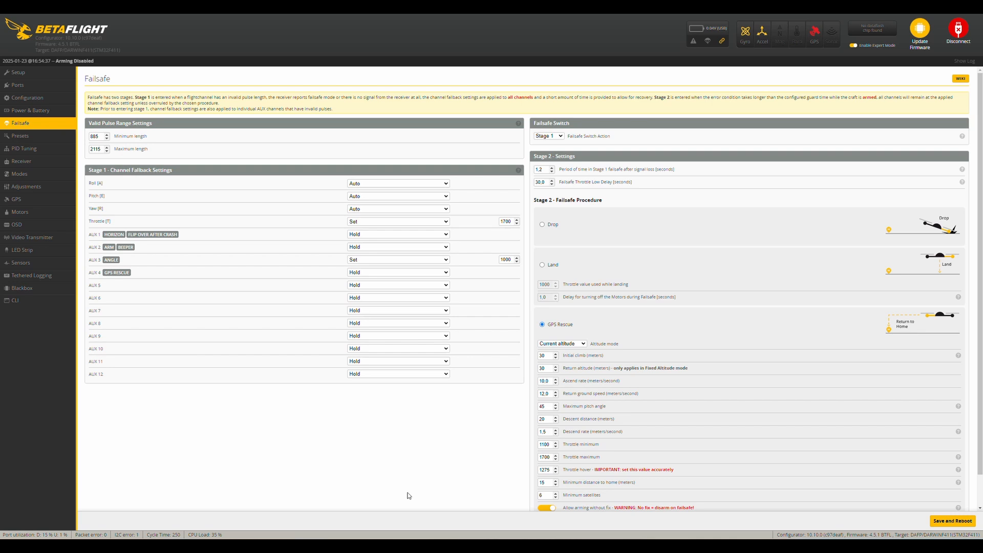
mouse_move(539, 338)
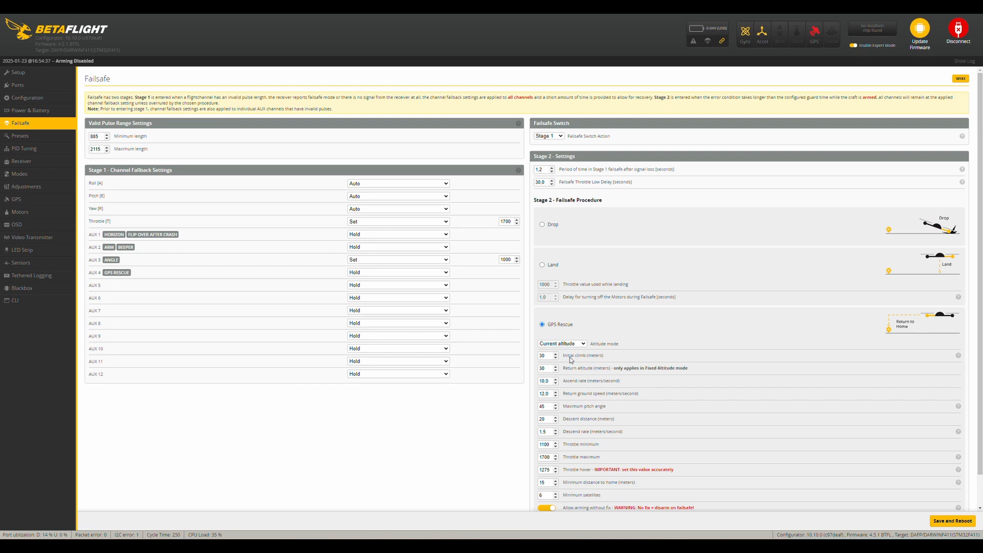
mouse_move(590, 421)
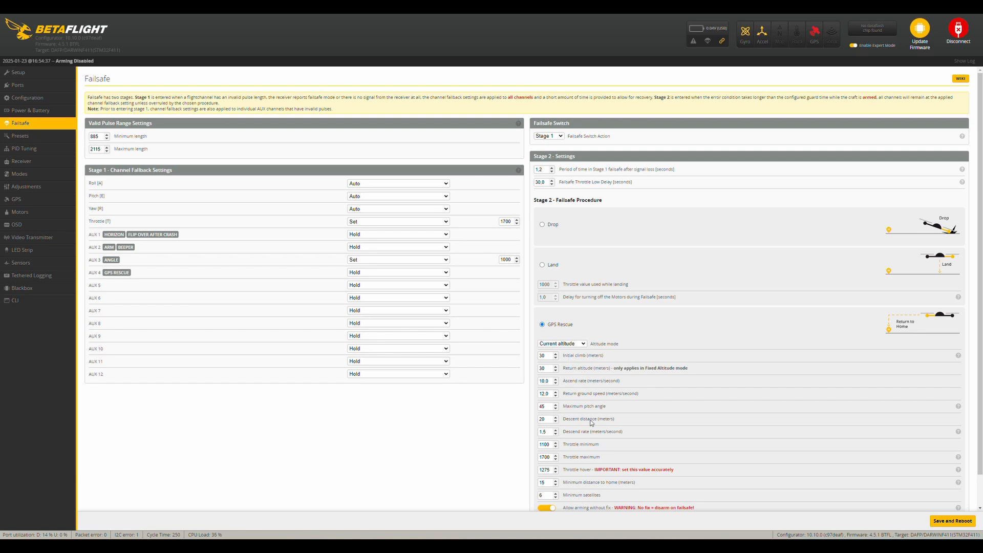
mouse_move(652, 508)
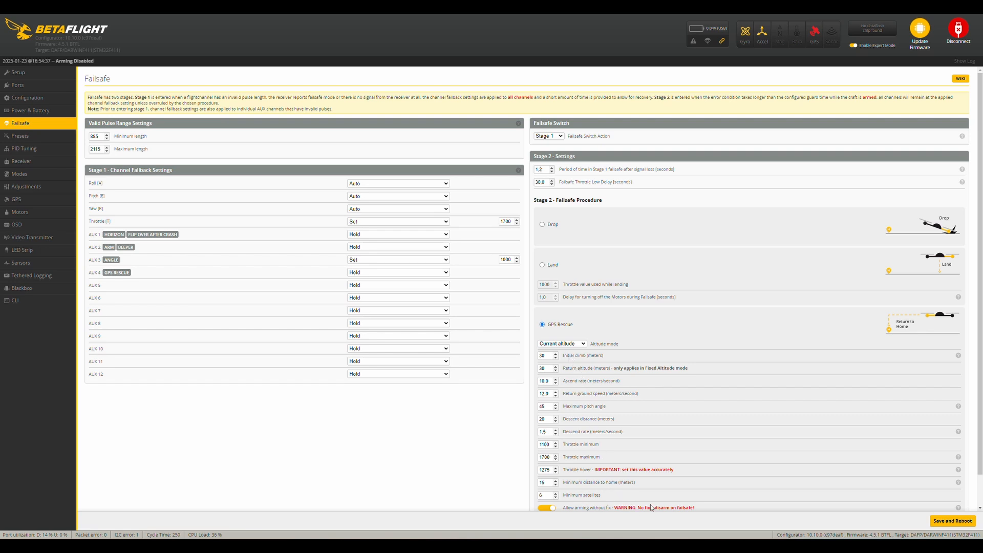
Step: Scroll down to the remaining GPS Rescue parameters, including the failsafe-only sanity checks
scroll("down", 3)
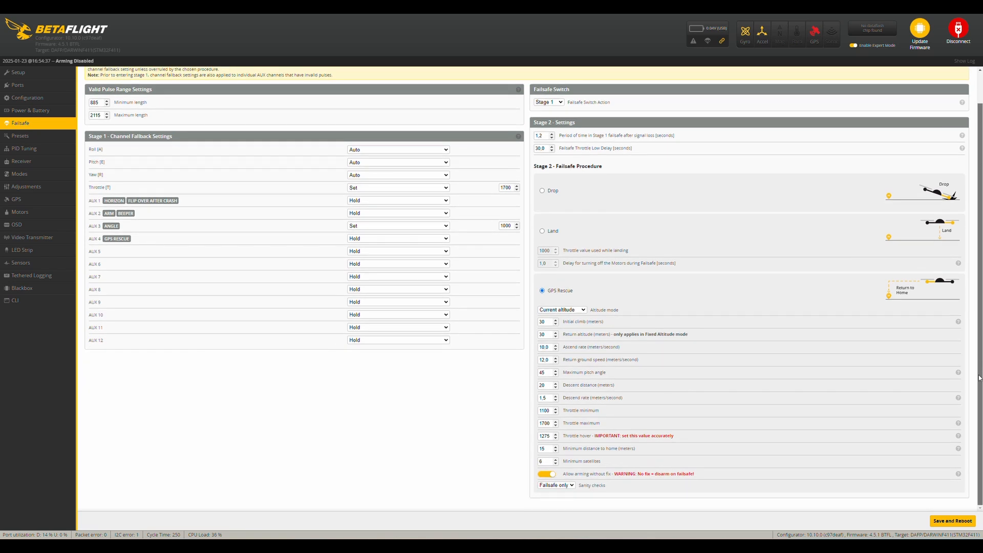
mouse_move(968, 379)
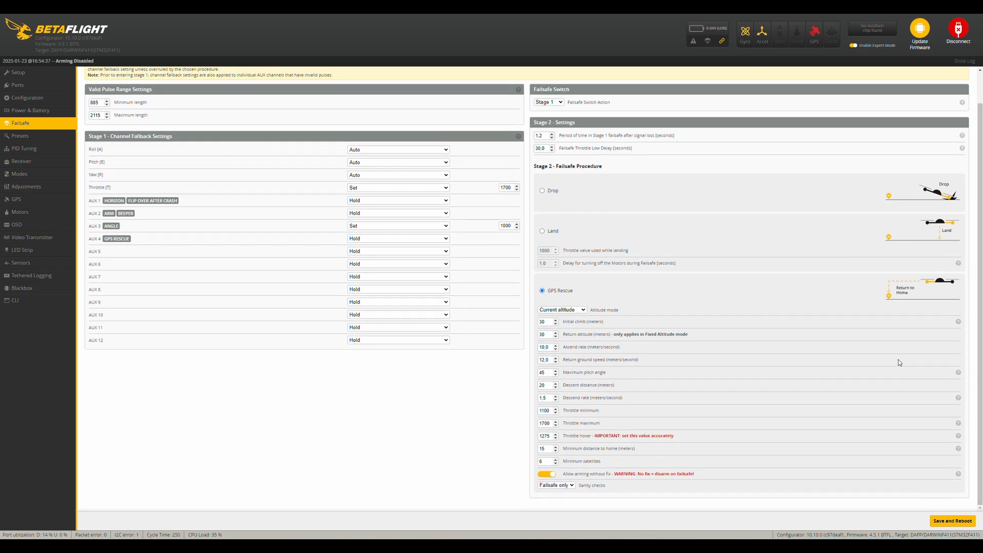
mouse_move(836, 397)
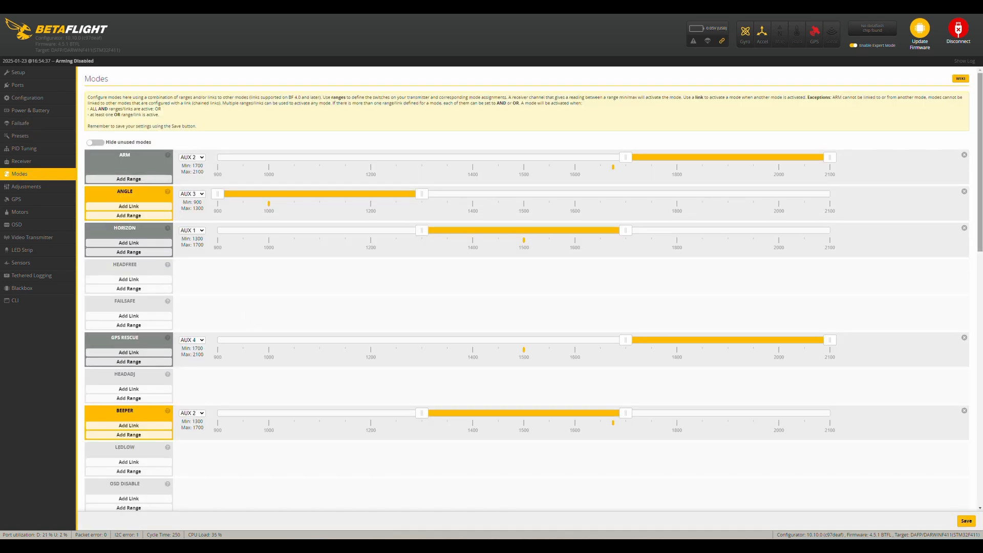
Step: Review the mode ranges, including GPS Rescue on AUX 4 at 1700–2100, then go to OSD
scroll("down", 3)
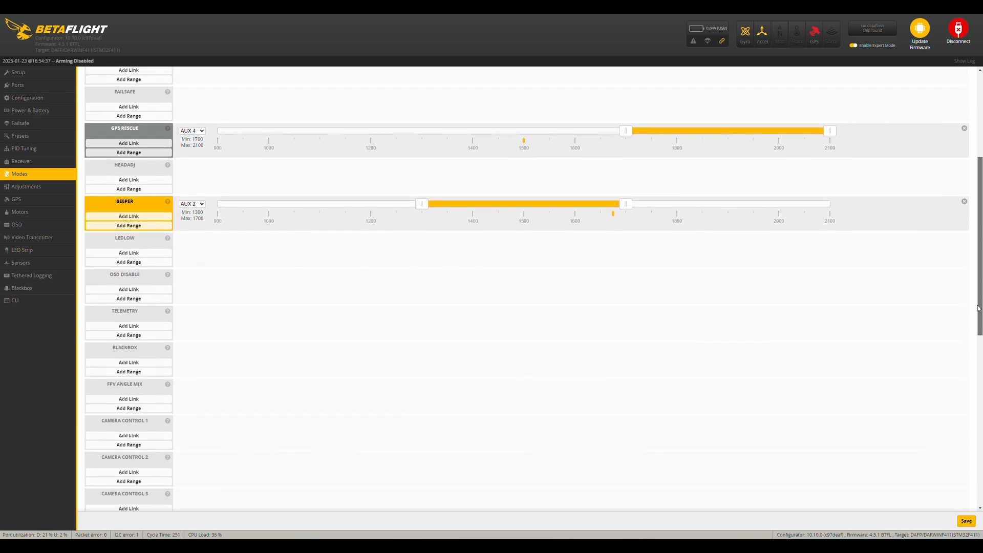
scroll("down", 3)
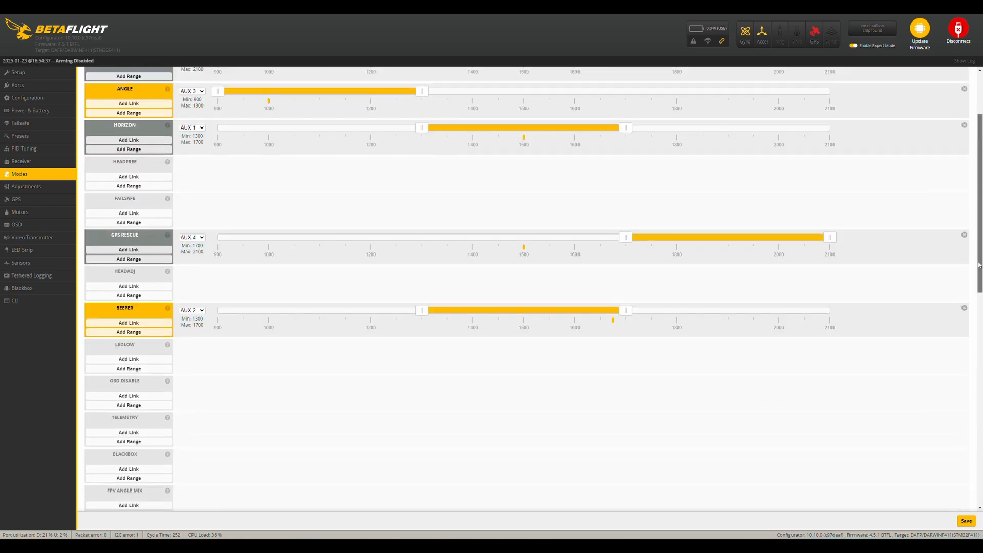
scroll("up", 3)
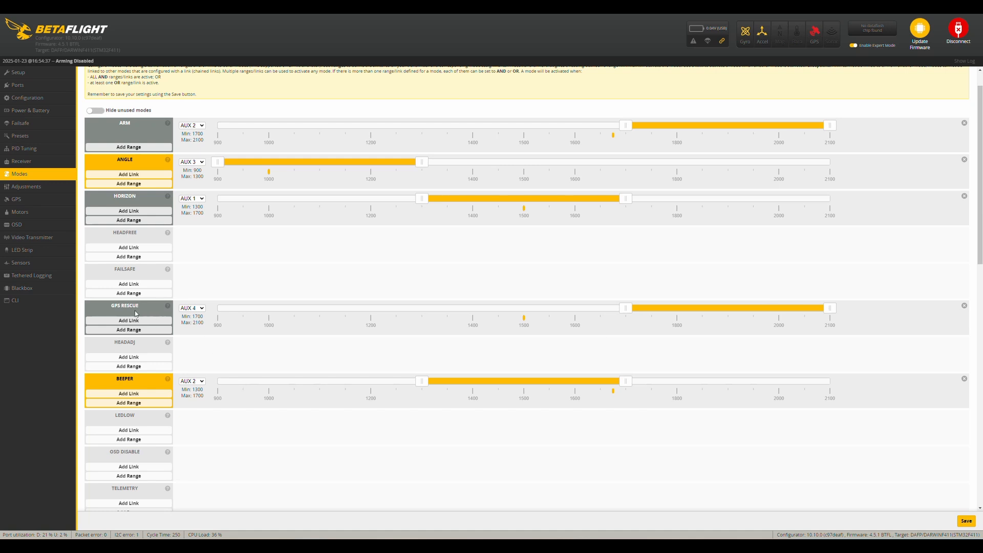
mouse_move(737, 348)
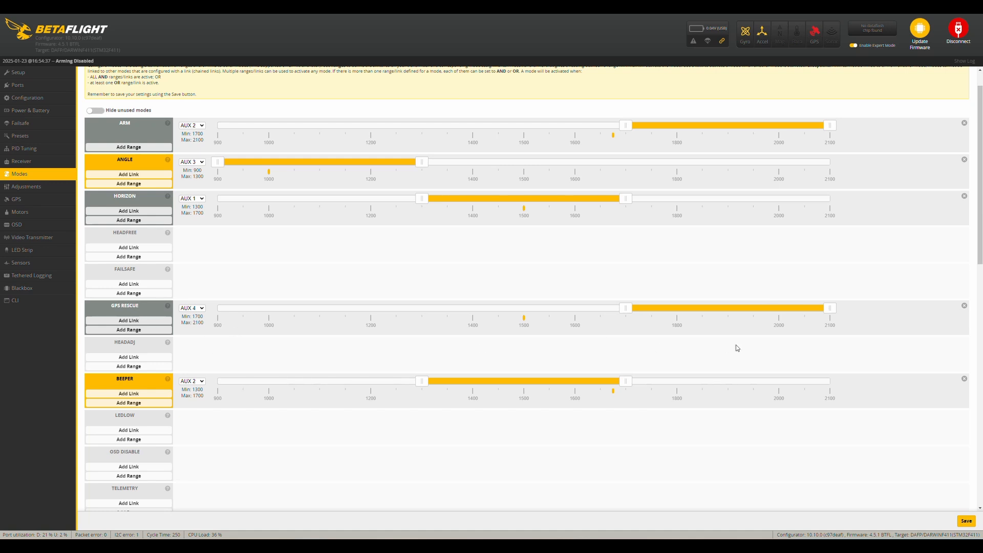
left_click(17, 230)
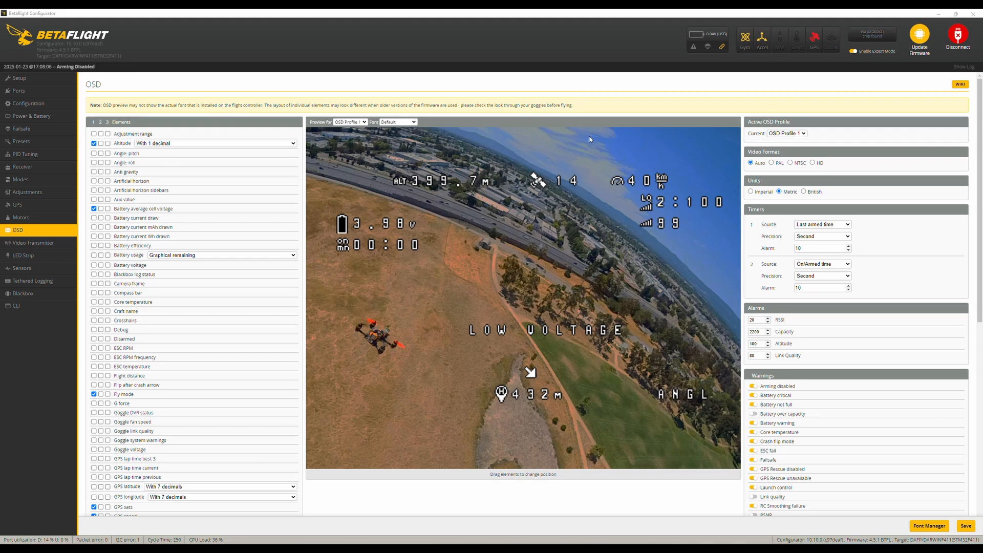
Step: Tick OSD elements such as altitude, average cell voltage, fly mode and GPS sats
left_click(94, 507)
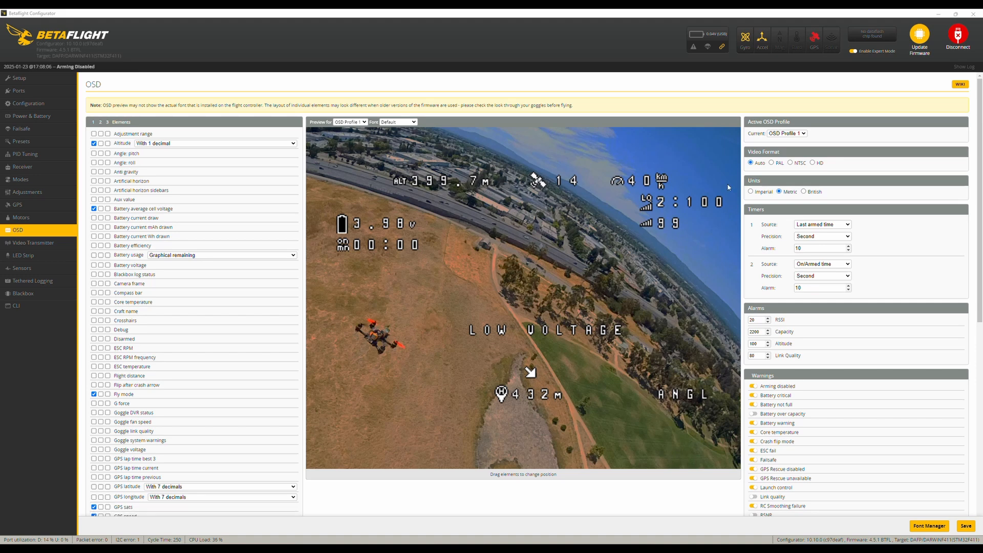
mouse_move(566, 331)
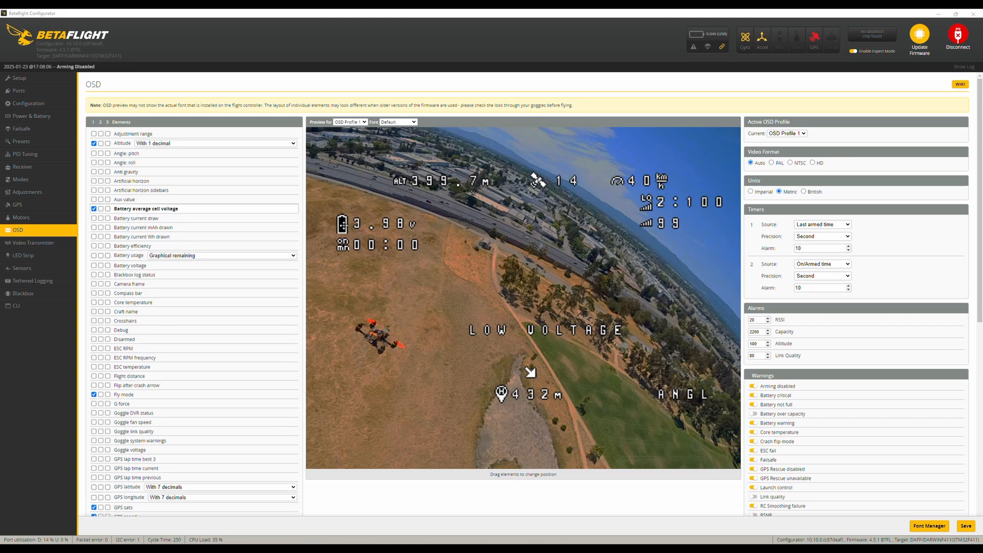
left_click(93, 394)
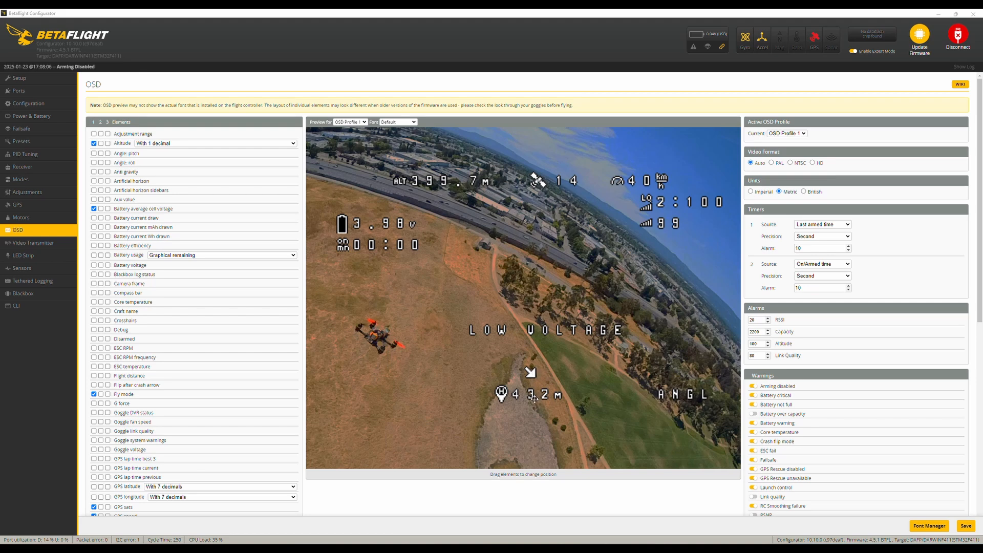
mouse_move(699, 471)
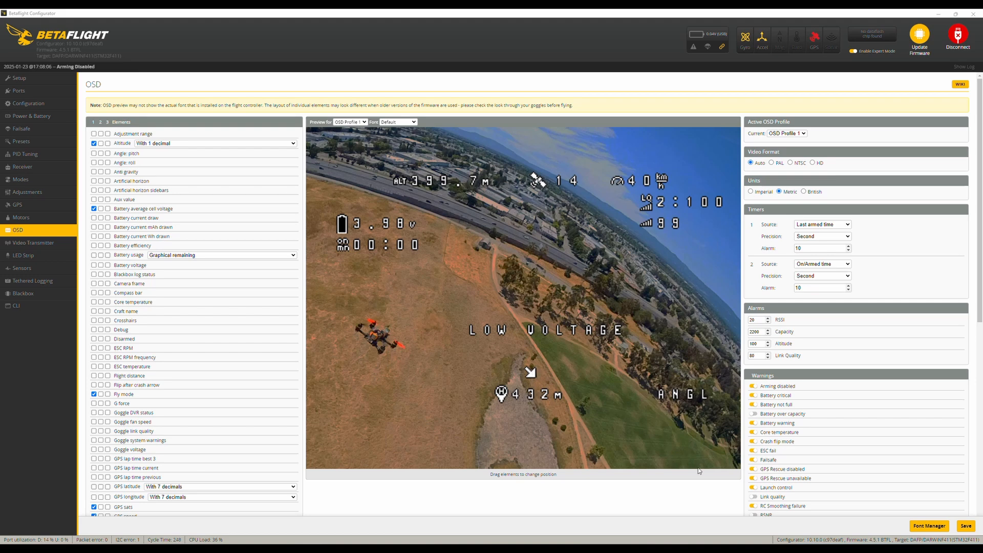